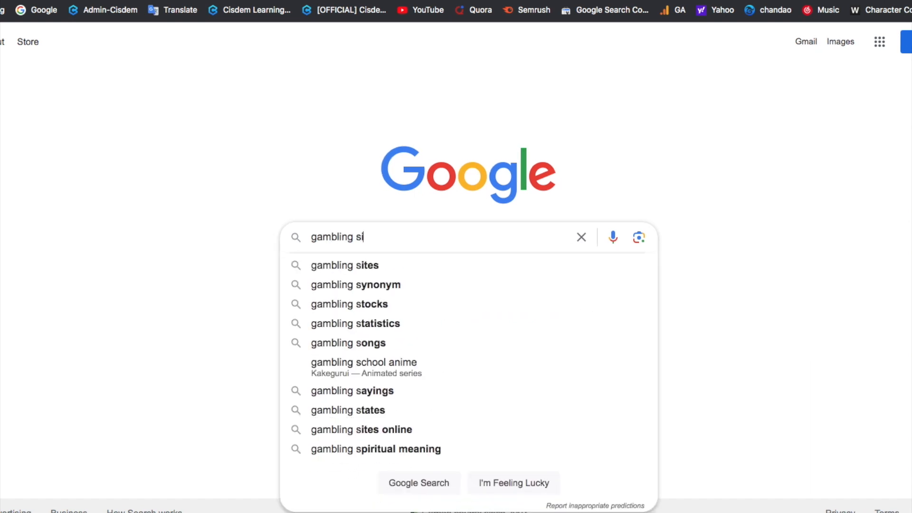
# Step: Bring up AppCrypt's App Lock list showing Activity Monitor, iTunes, Photos and WhatsApp
pyautogui.click(345, 265)
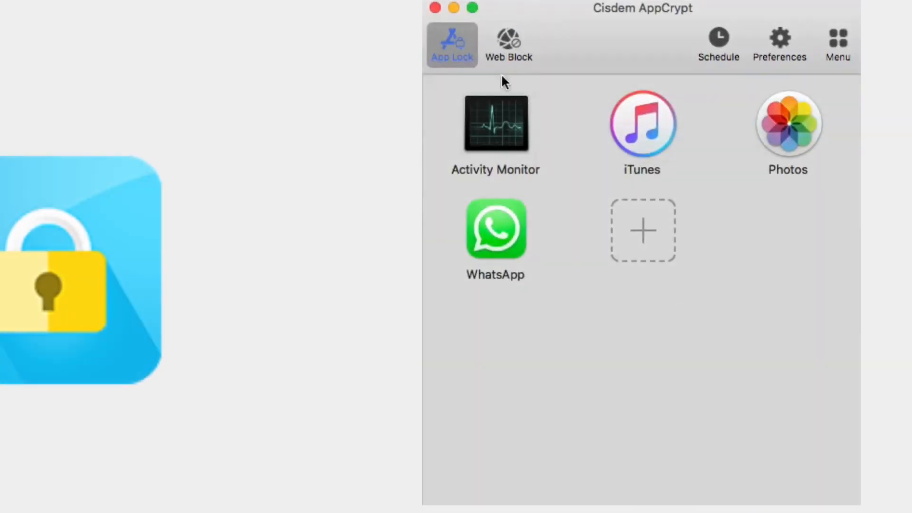
# Step: View the Web Block list of gambling and lottery sites, then point at Import
pyautogui.click(508, 44)
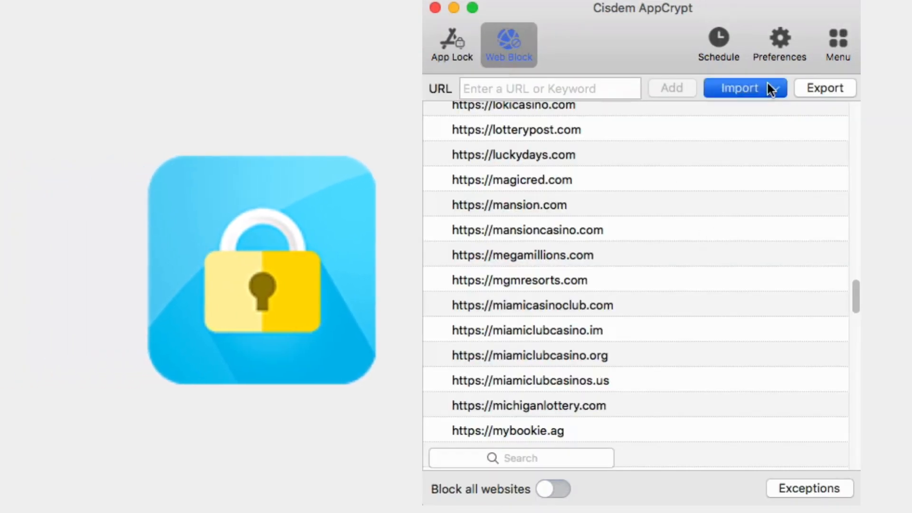
pyautogui.click(738, 87)
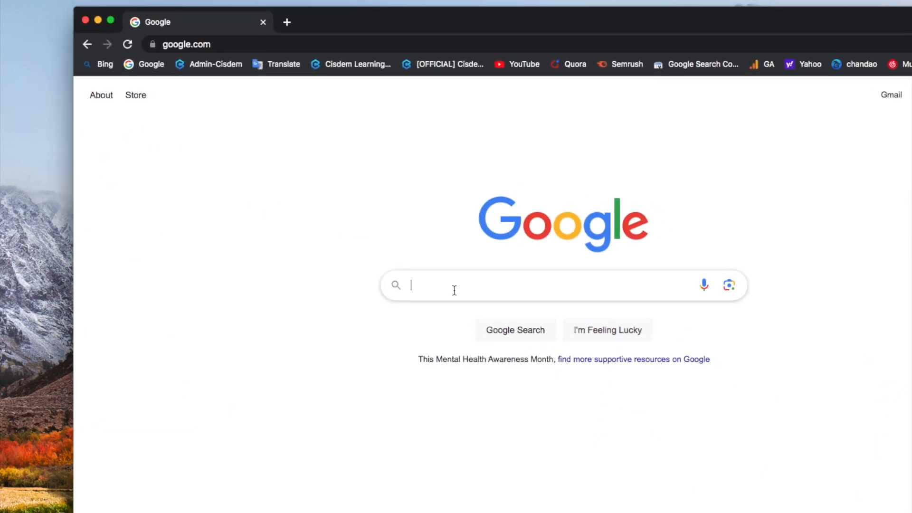
# Step: Search 'appcrypt' and browse the official Cisdem AppCrypt for Mac features section
pyautogui.write('appcrypt')
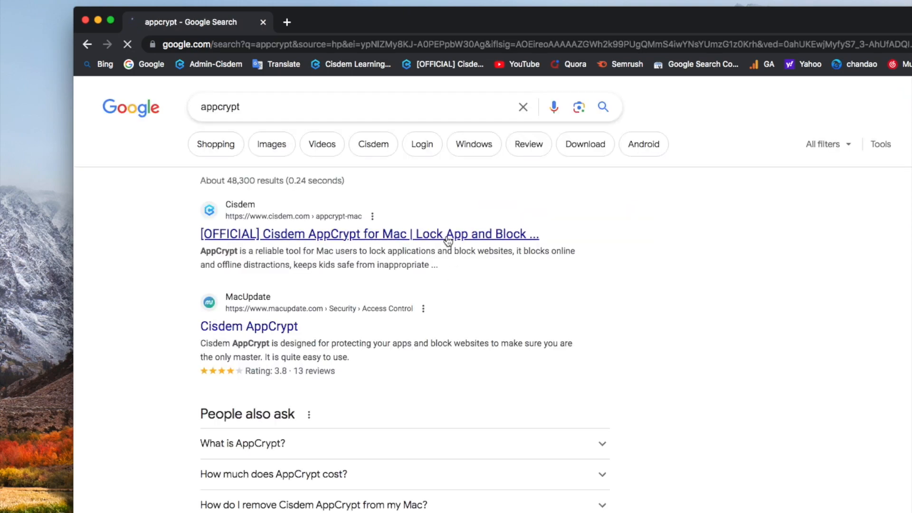
pyautogui.click(368, 234)
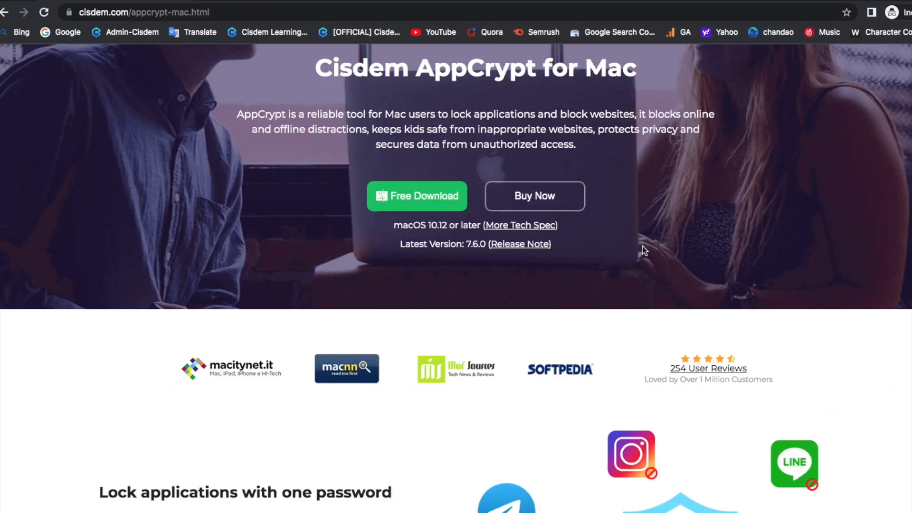
pyautogui.scroll(-3)
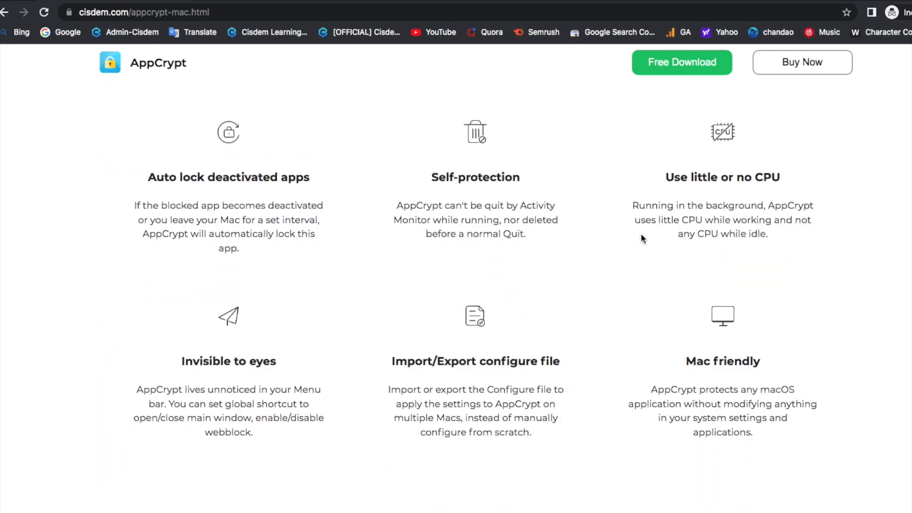
pyautogui.click(773, 5)
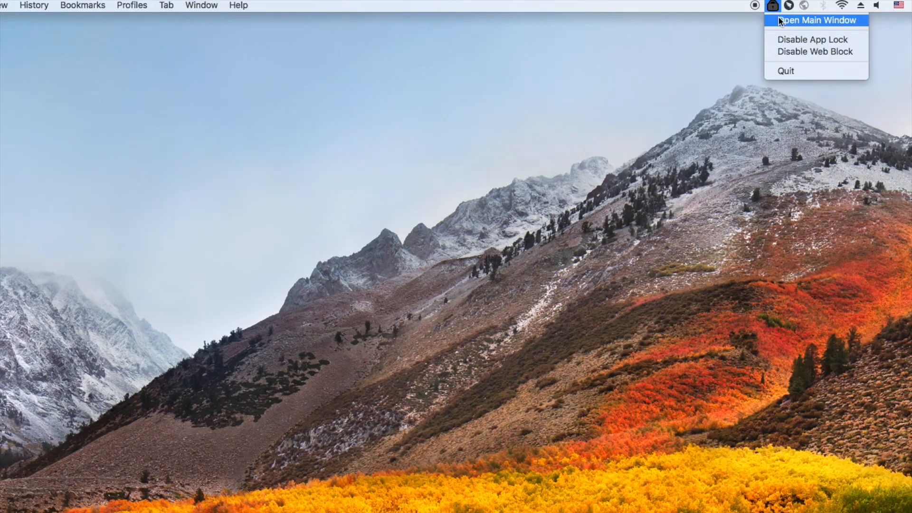
# Step: Reopen AppCrypt's main window from the menu bar and show the empty Web Block list
pyautogui.click(816, 20)
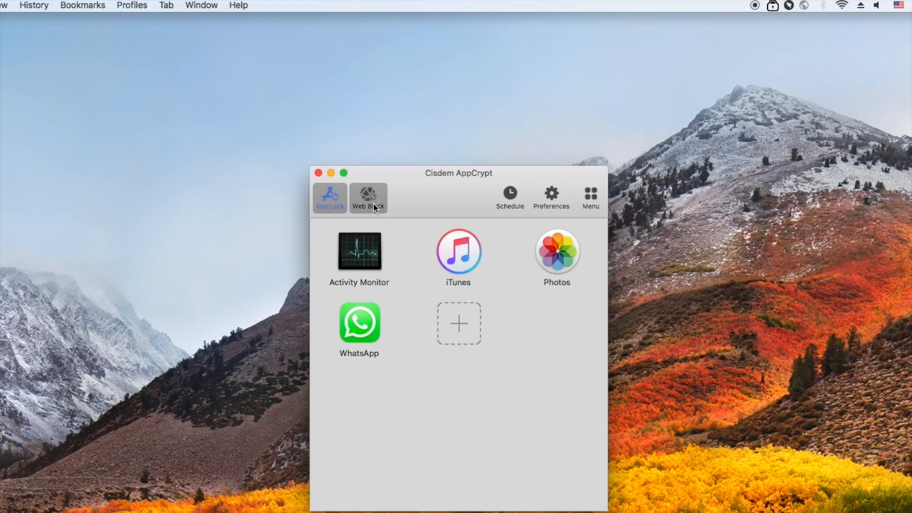
pyautogui.click(367, 196)
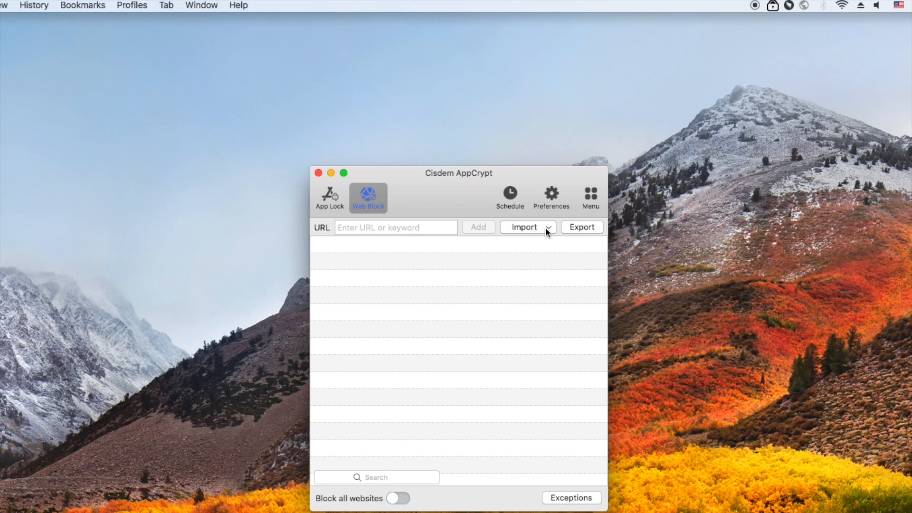
# Step: Import the Gambling Sites preset and scroll through the added URLs
pyautogui.click(527, 227)
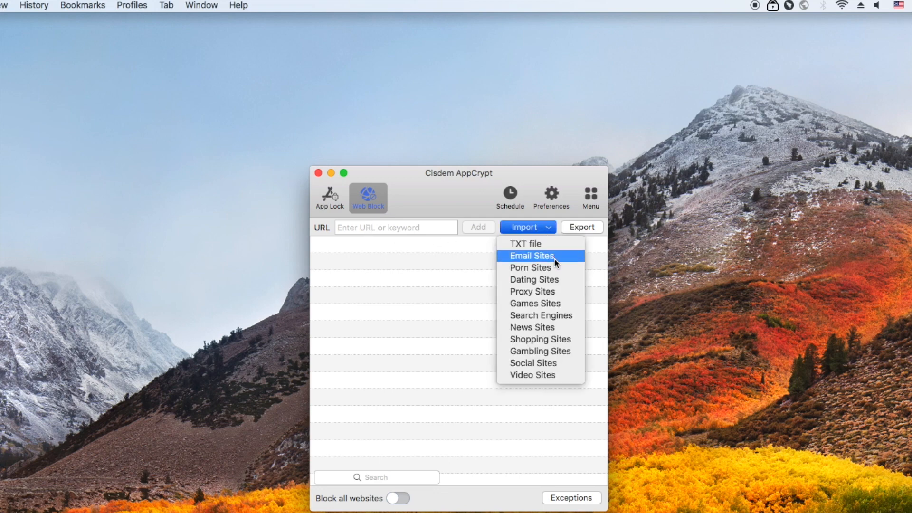
pyautogui.moveTo(555, 357)
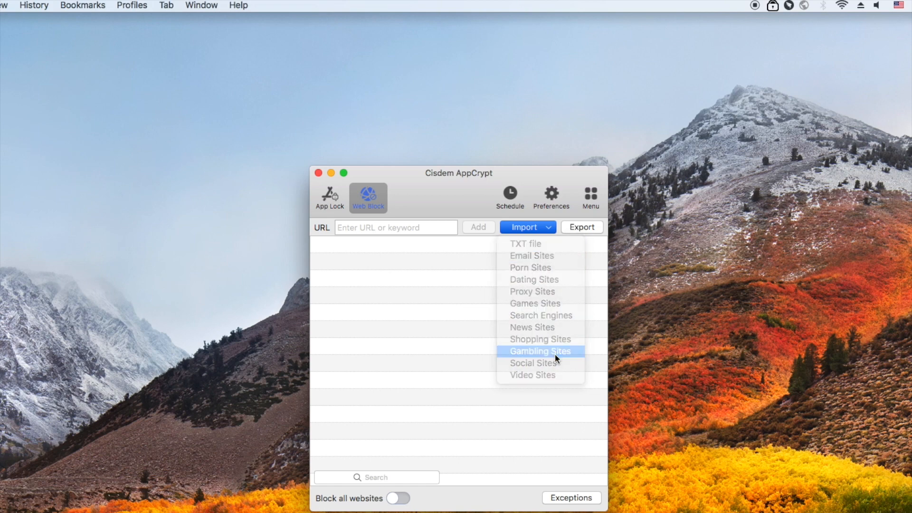
pyautogui.click(539, 350)
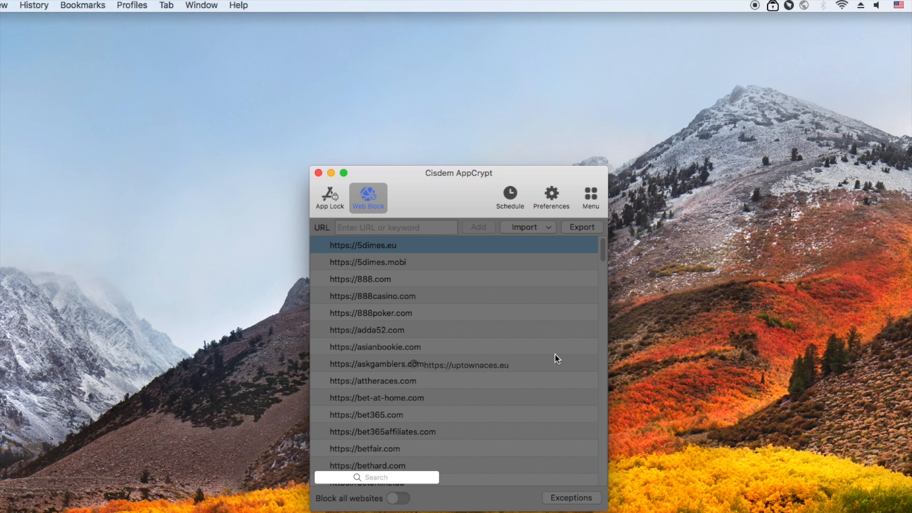
pyautogui.scroll(-3)
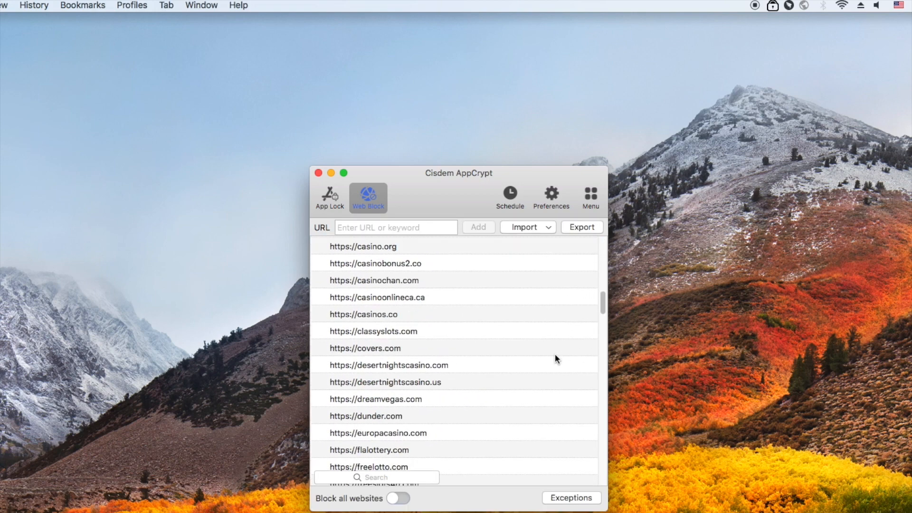
pyautogui.scroll(-3)
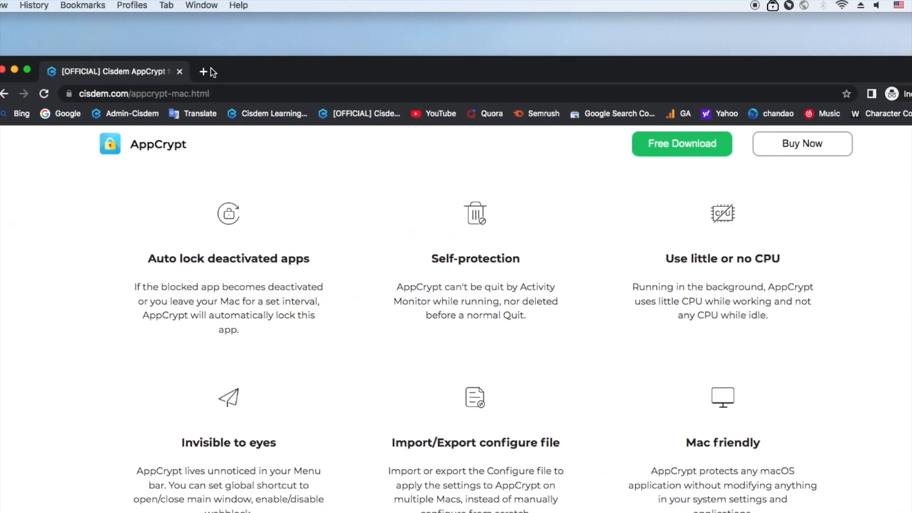
# Step: Search 'gambling sites' in a new tab and open Best Gambling Sites 2023
pyautogui.click(202, 72)
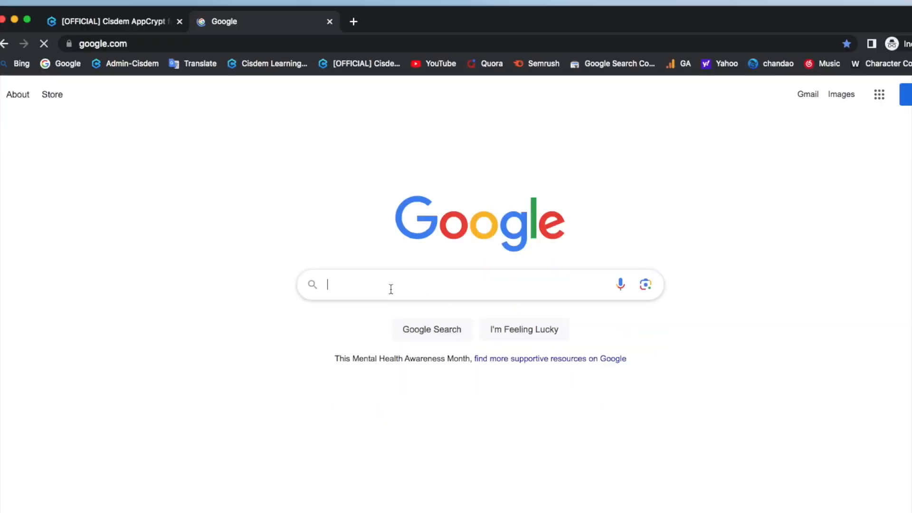
pyautogui.write('gambling si')
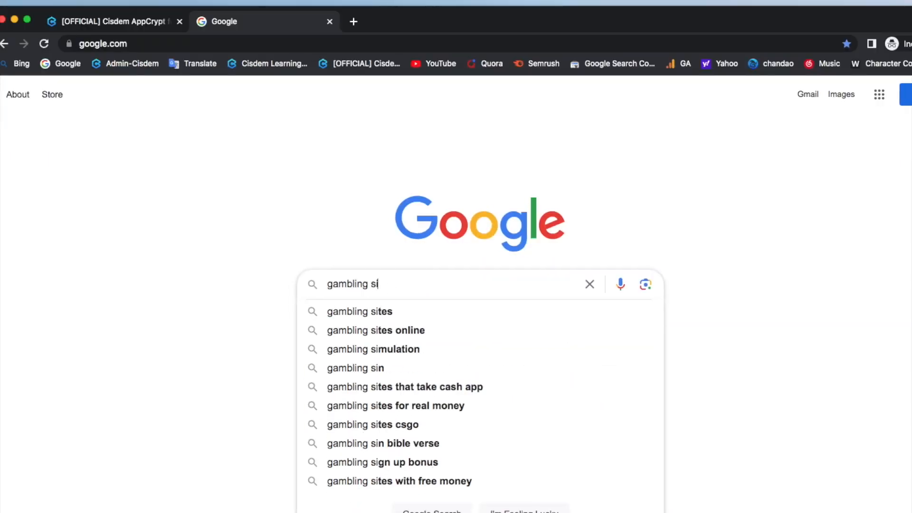
pyautogui.click(359, 311)
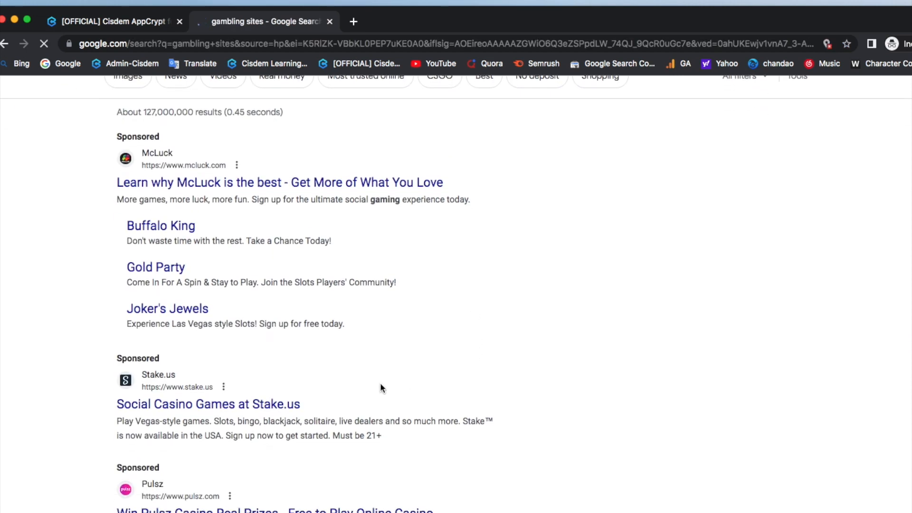
pyautogui.scroll(-3)
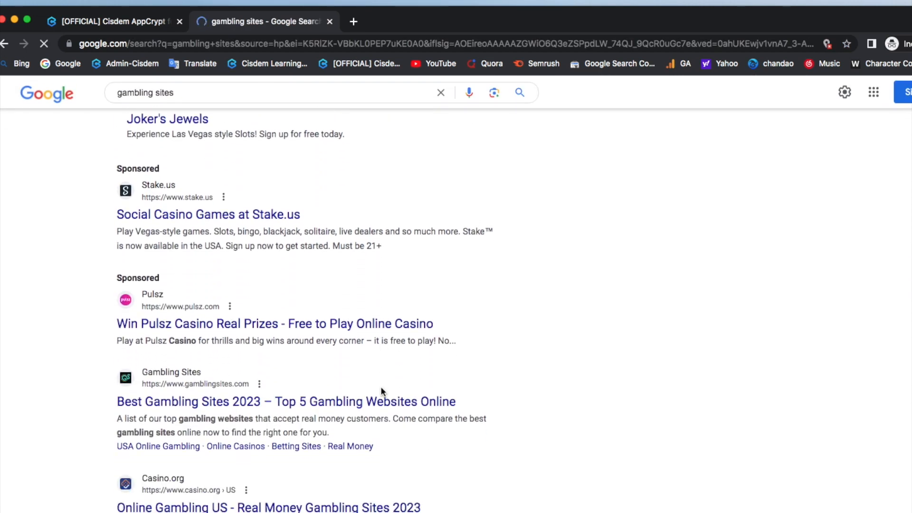
pyautogui.rightClick(244, 298)
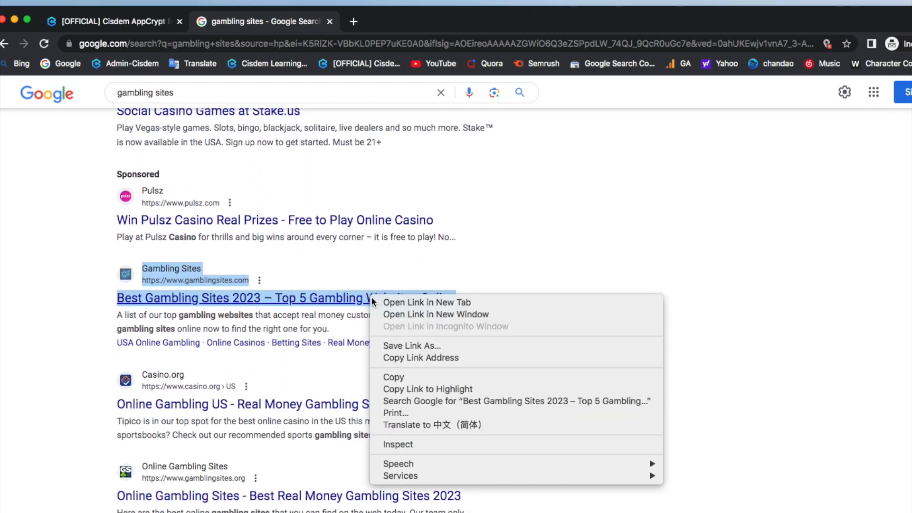
pyautogui.click(427, 302)
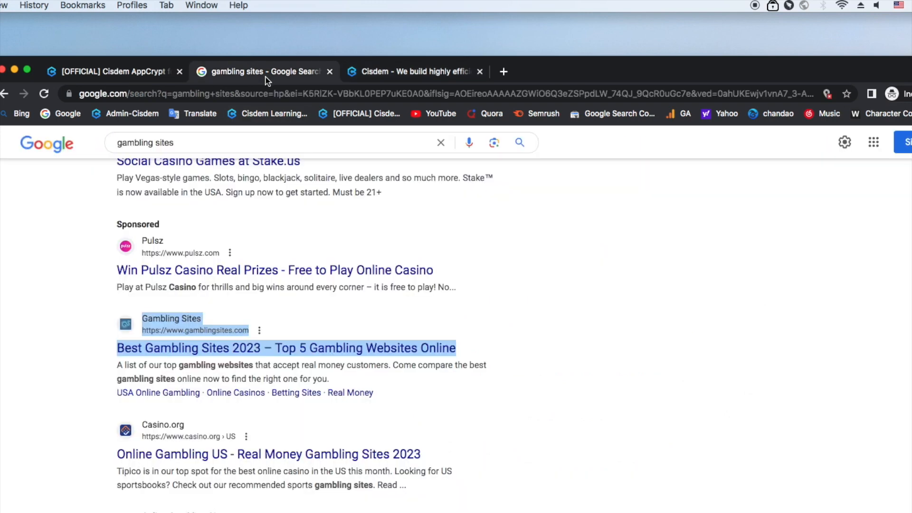
# Step: Open Online Gambling Sites and Best Online Gambling Sites in USA results, showing blocked notices
pyautogui.rightClick(184, 503)
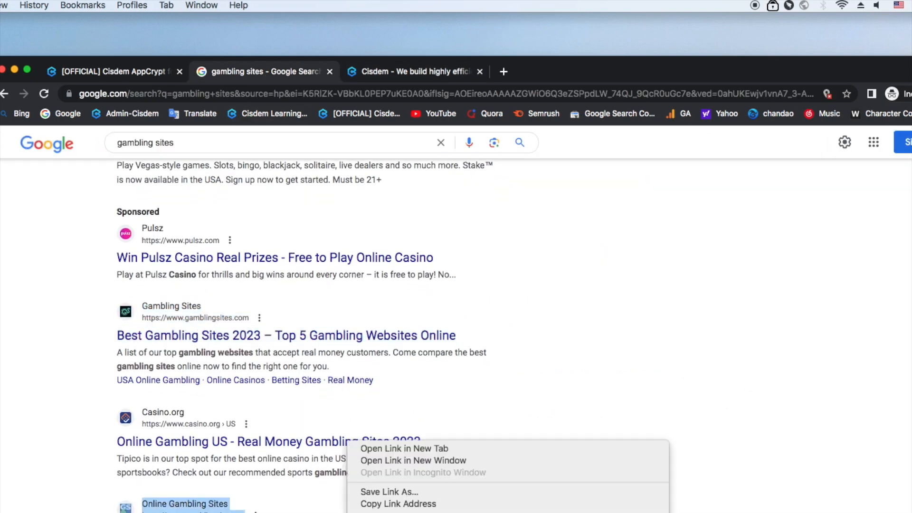
pyautogui.click(404, 448)
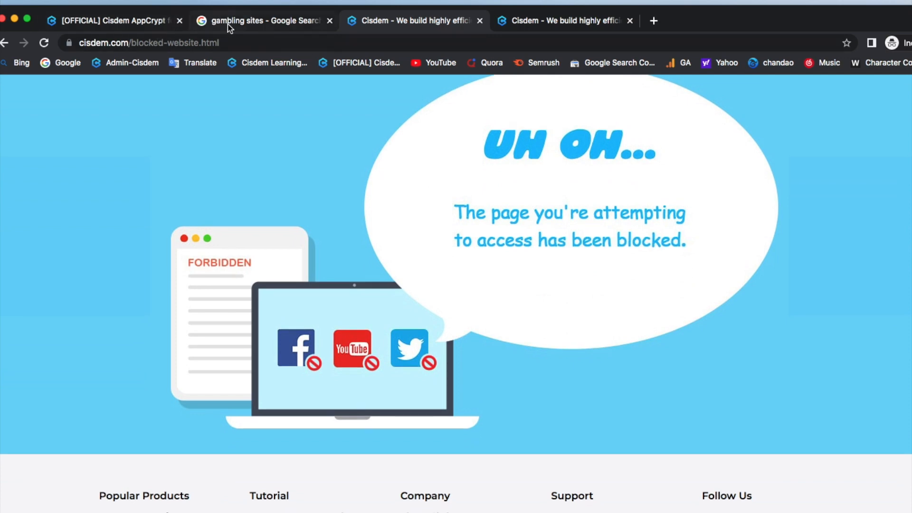
pyautogui.click(263, 21)
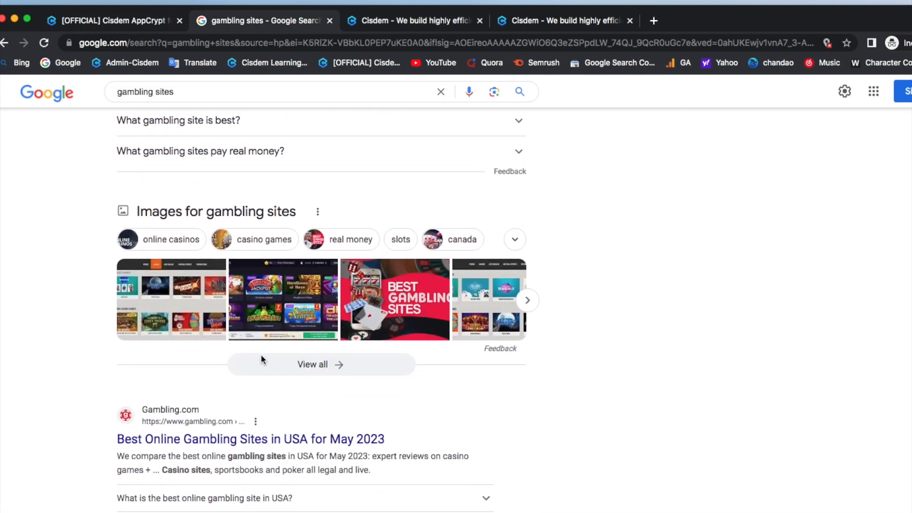
pyautogui.scroll(-3)
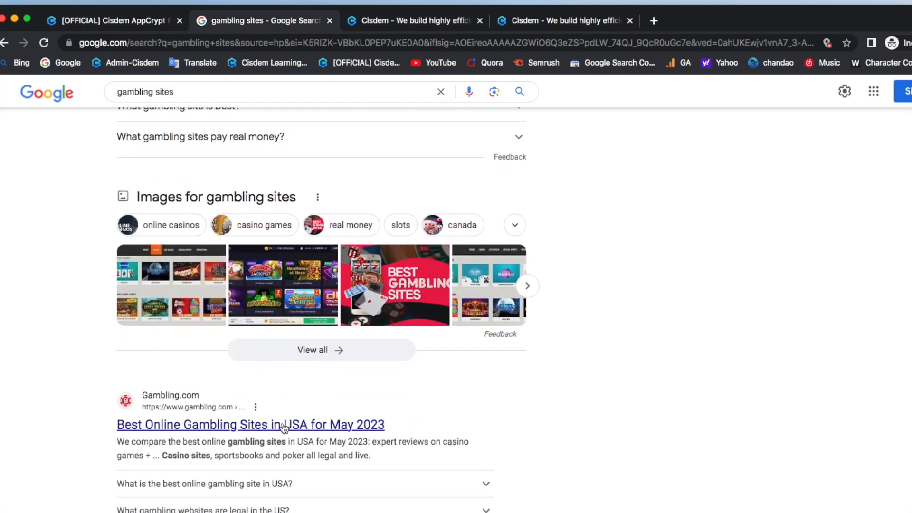
pyautogui.click(250, 424)
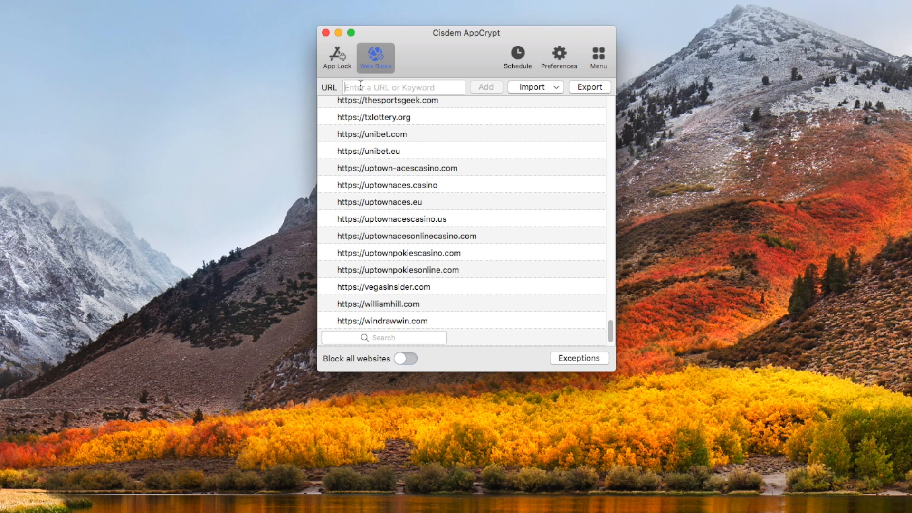
# Step: Add twitter.com to the Web Block list alongside youtube.com
pyautogui.write('t')
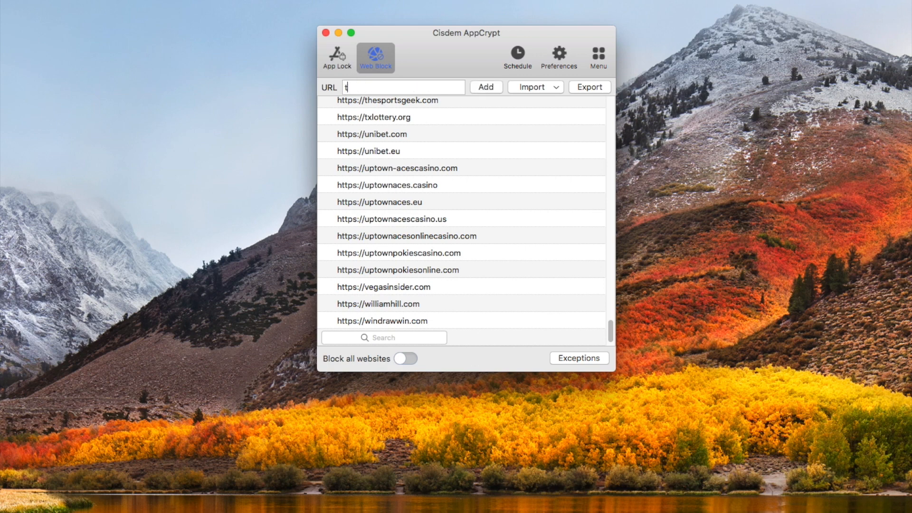
pyautogui.write('witter.com')
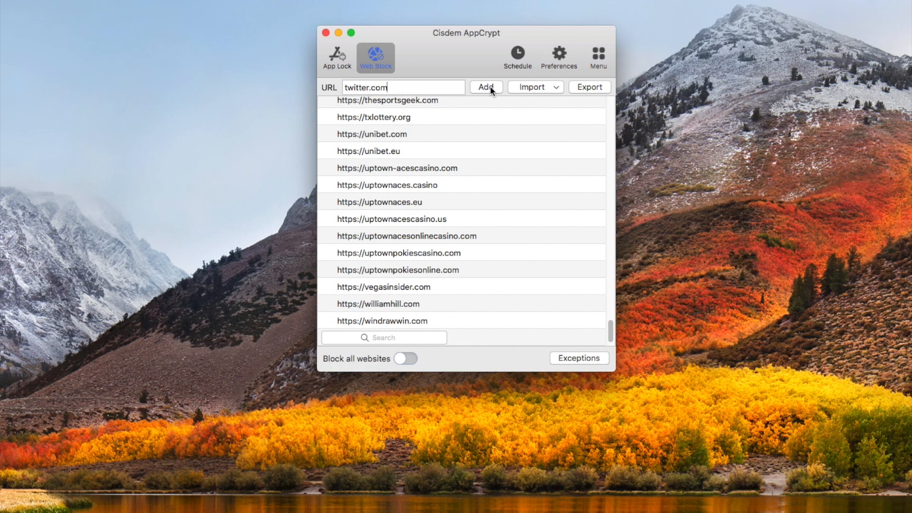
pyautogui.click(485, 86)
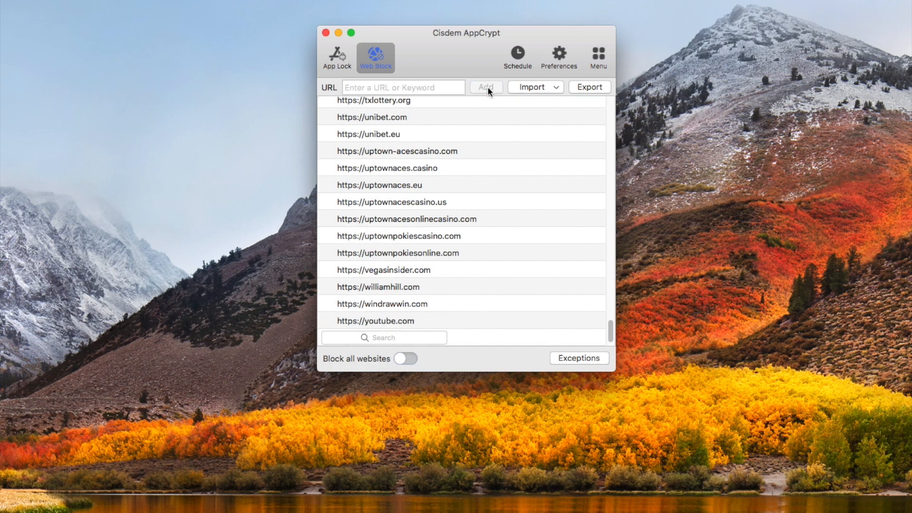
pyautogui.moveTo(523, 68)
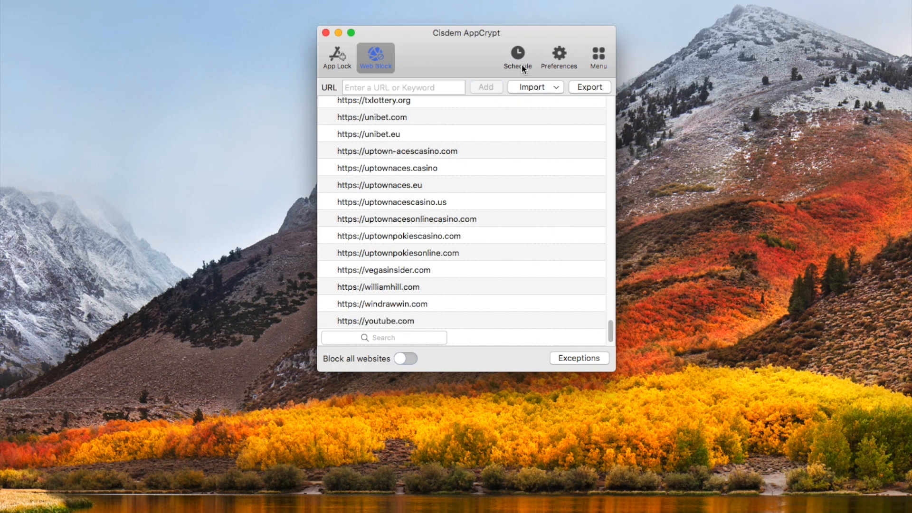
# Step: Set the block schedule to start at 9:00 AM on Working Days
pyautogui.click(516, 55)
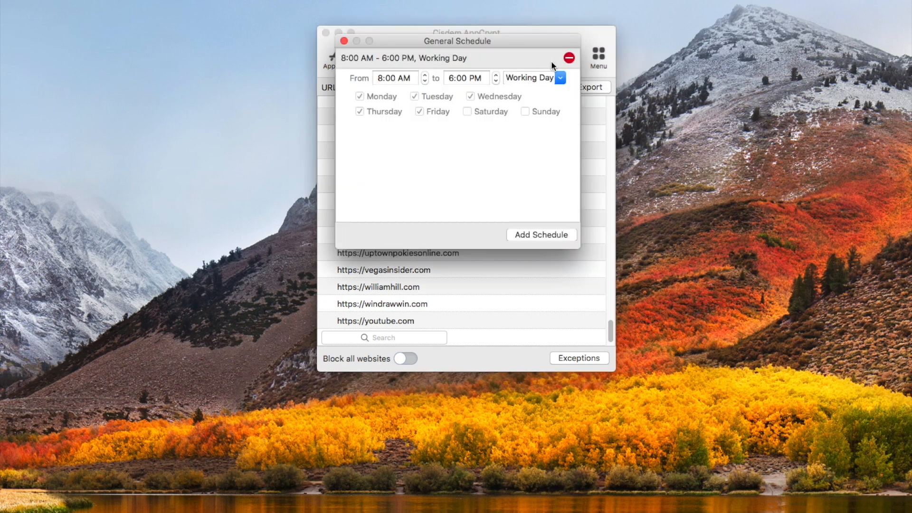
pyautogui.click(424, 74)
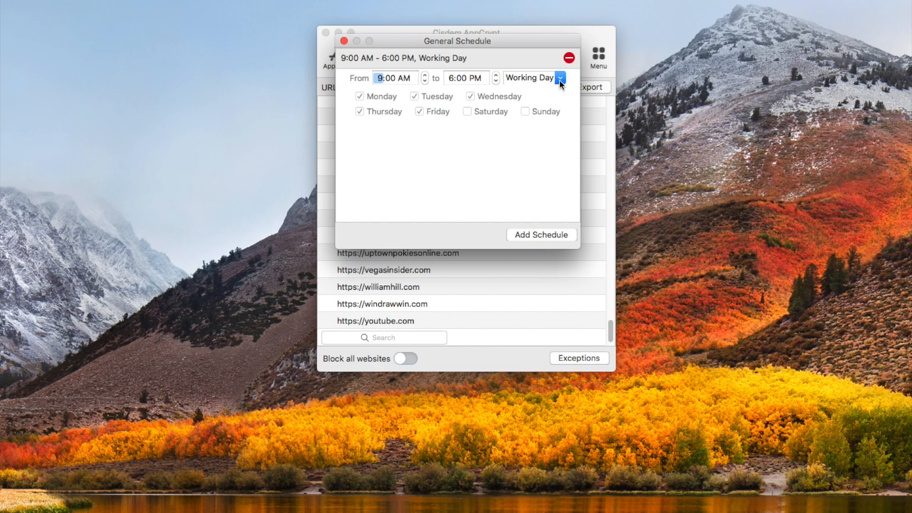
pyautogui.click(559, 77)
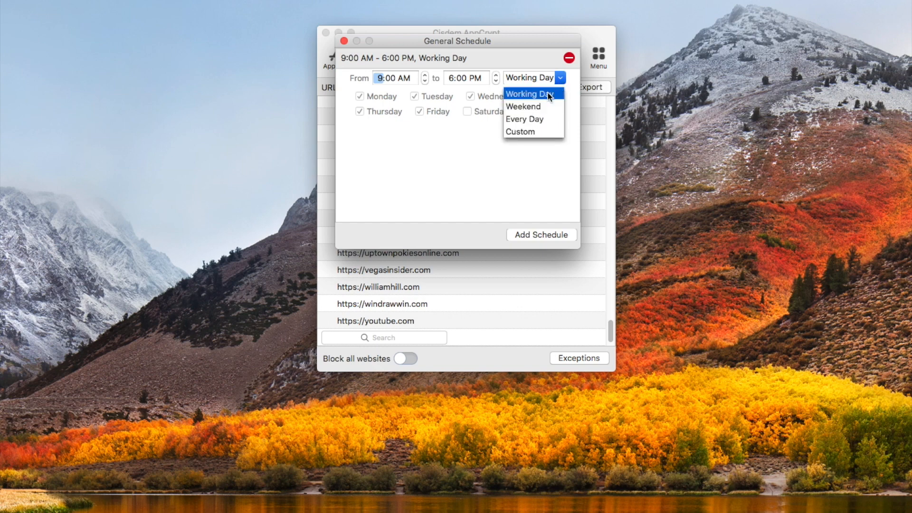
pyautogui.click(529, 94)
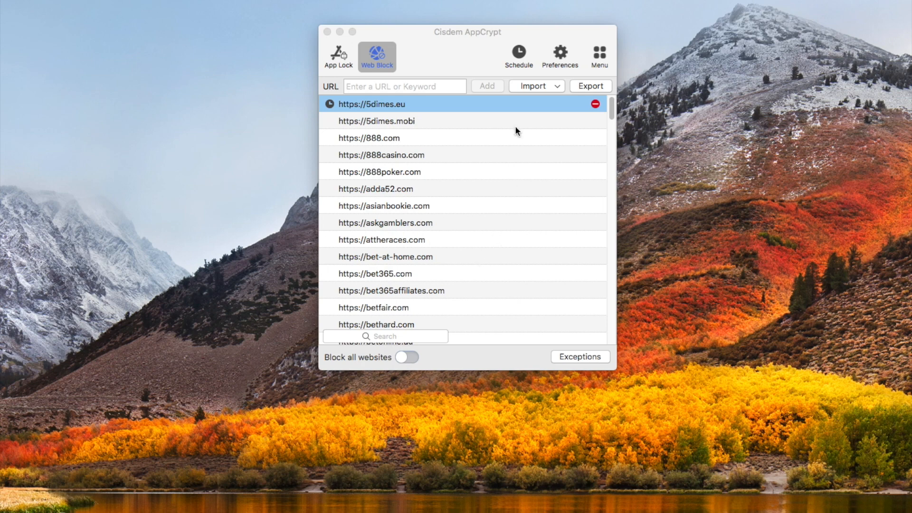
pyautogui.moveTo(583, 362)
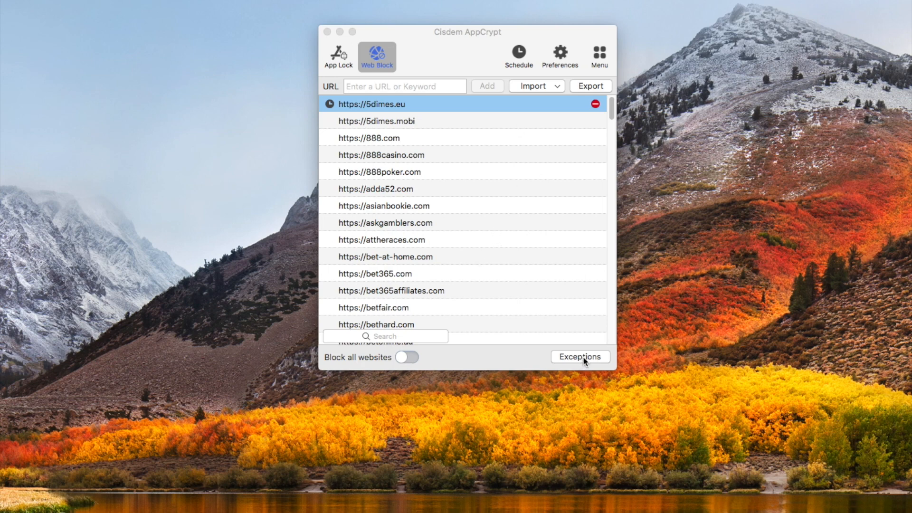
# Step: Show the empty Always Block exceptions list and toggle its Import dropdown
pyautogui.click(579, 356)
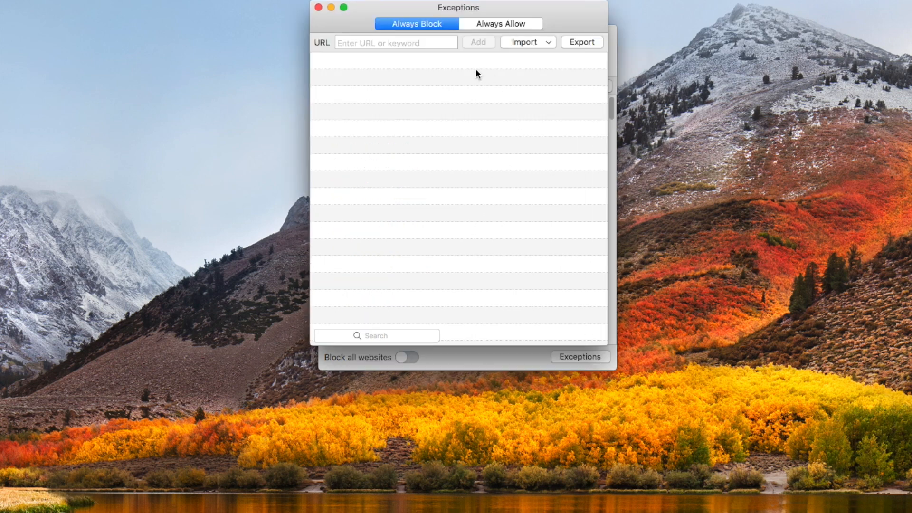
pyautogui.click(526, 42)
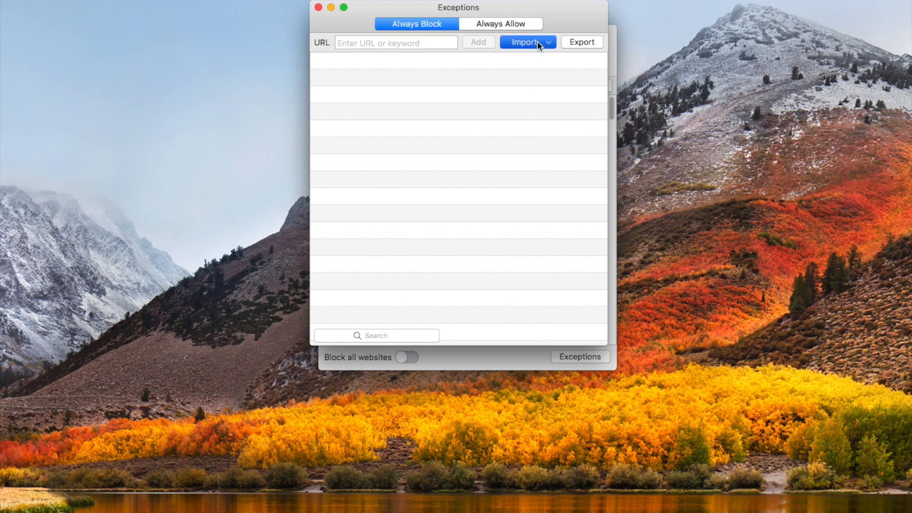
pyautogui.click(524, 41)
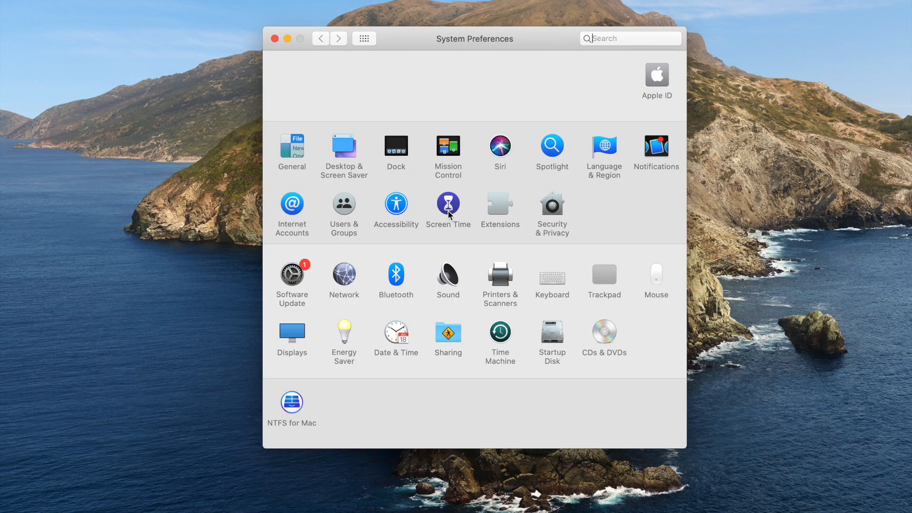
# Step: Open Screen Time preferences and switch Screen Time on for this Mac
pyautogui.click(447, 207)
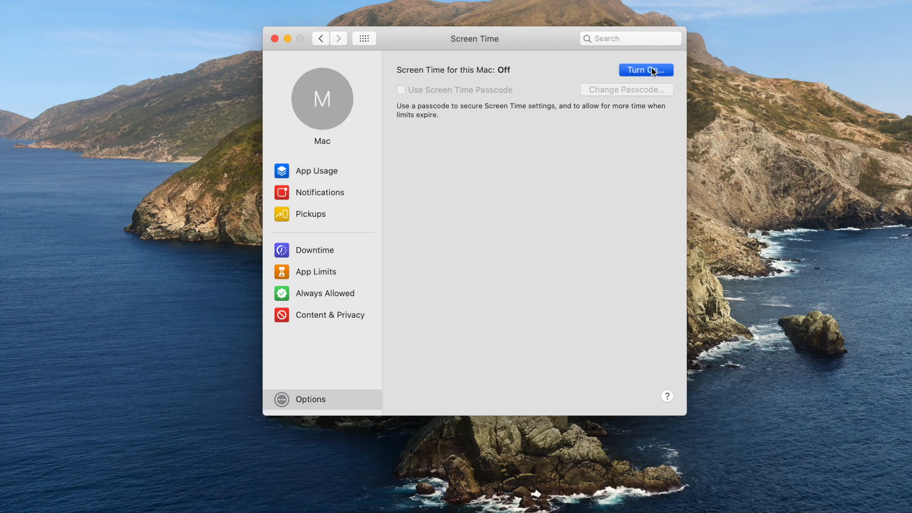
pyautogui.click(645, 70)
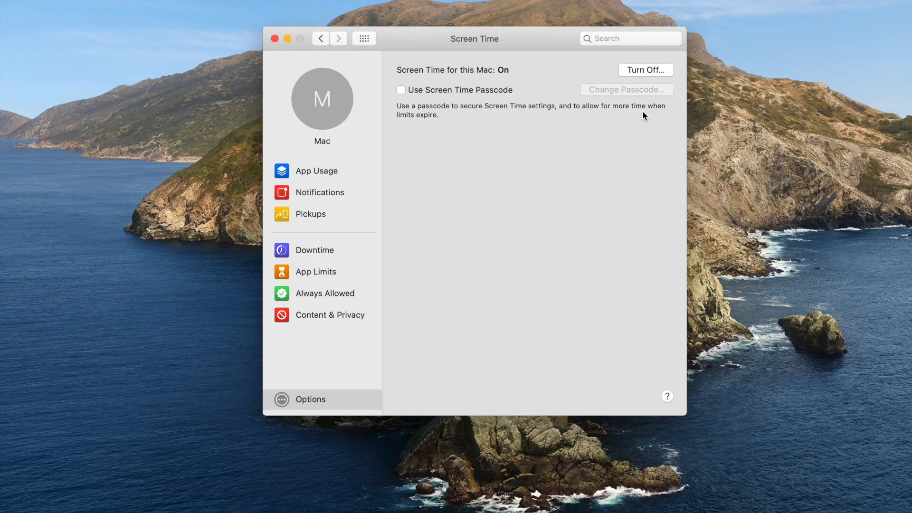
pyautogui.moveTo(353, 318)
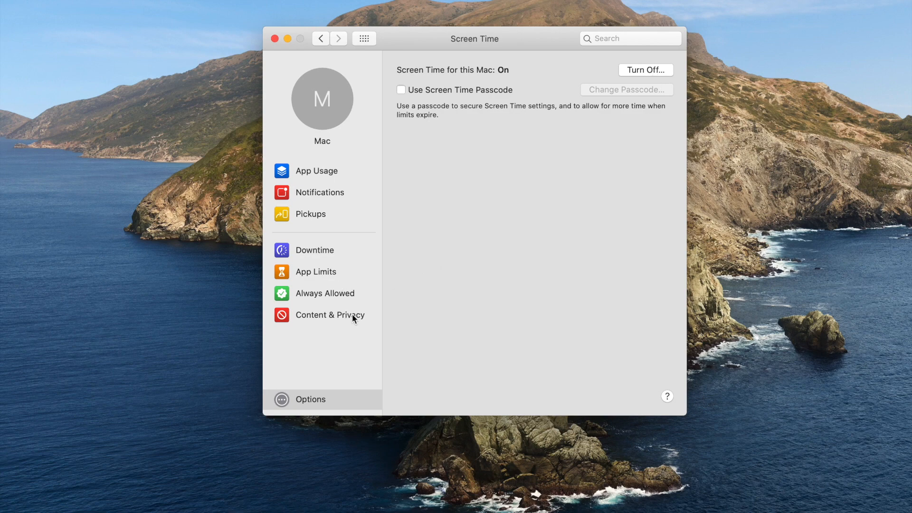
# Step: Turn on Content & Privacy restrictions set to Limit Adult Websites, and open Customize
pyautogui.click(329, 314)
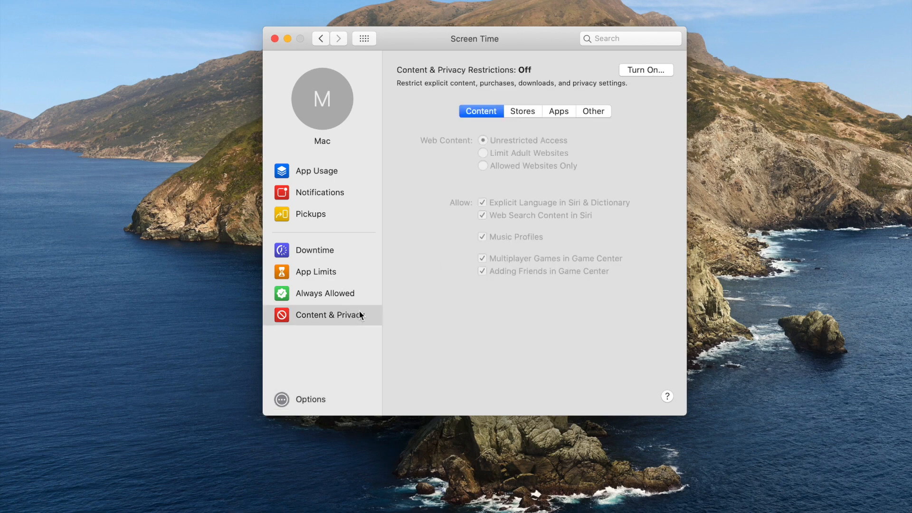
pyautogui.click(645, 70)
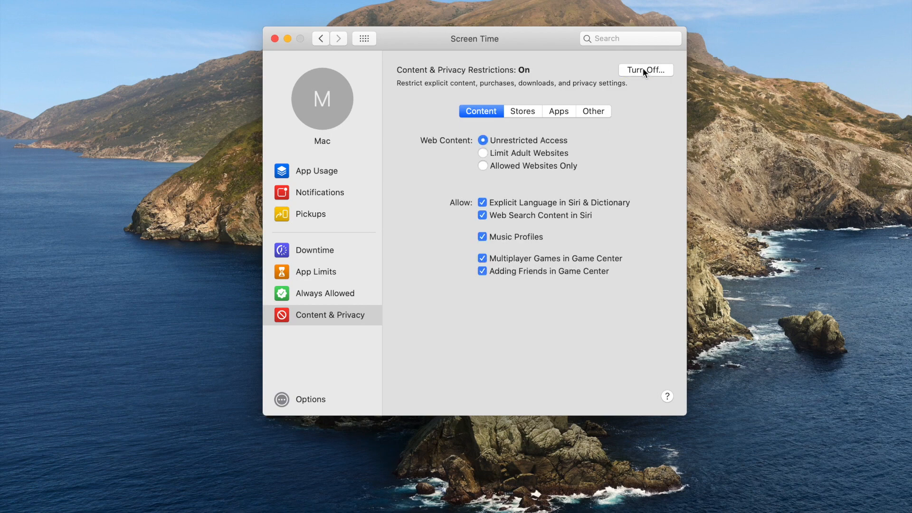
pyautogui.moveTo(483, 156)
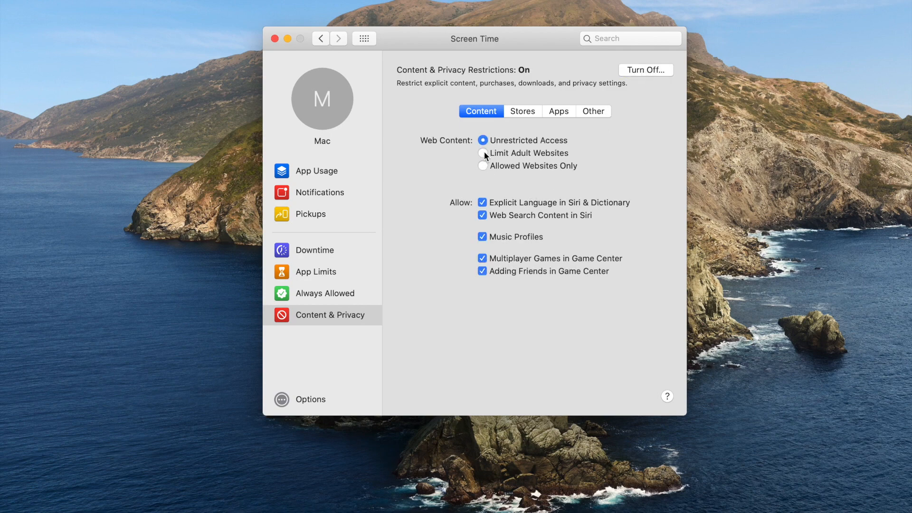
pyautogui.click(483, 153)
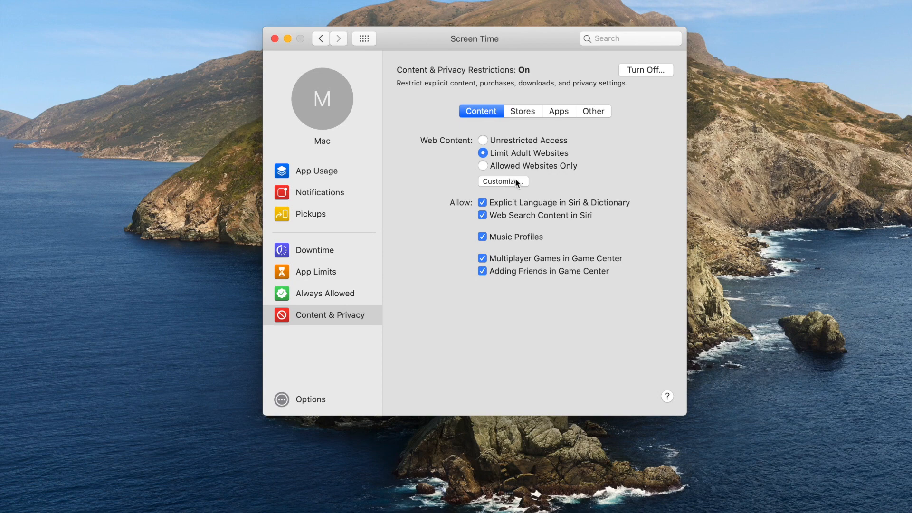
pyautogui.click(503, 181)
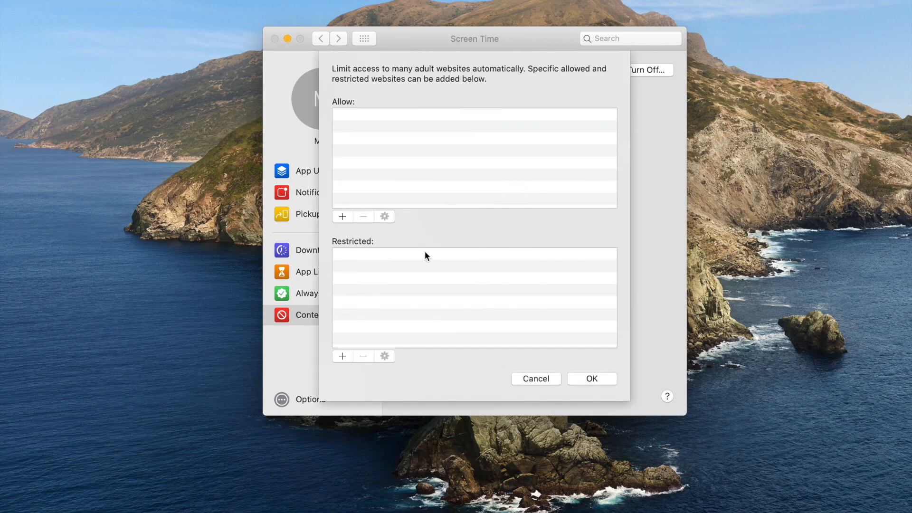
# Step: Add bovada.lv to the Restricted websites list
pyautogui.click(342, 356)
pyautogui.write('https://www')
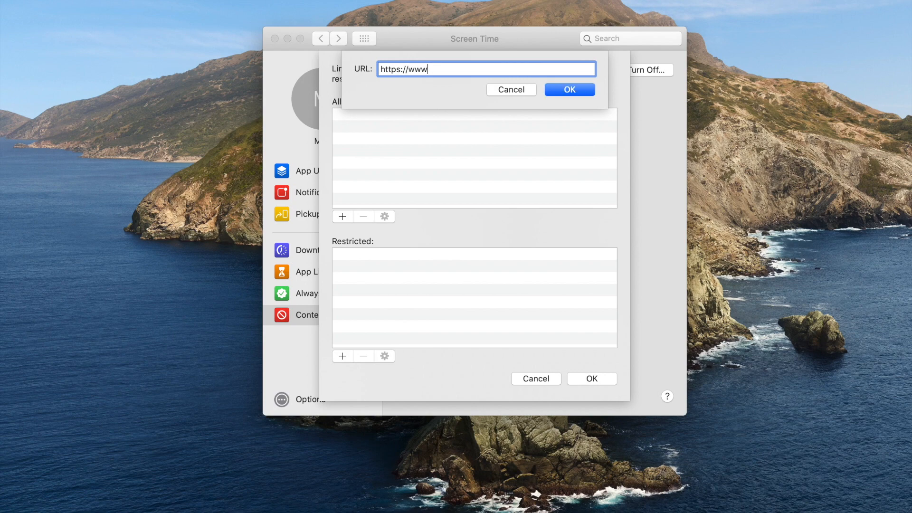
pyautogui.write('bovad')
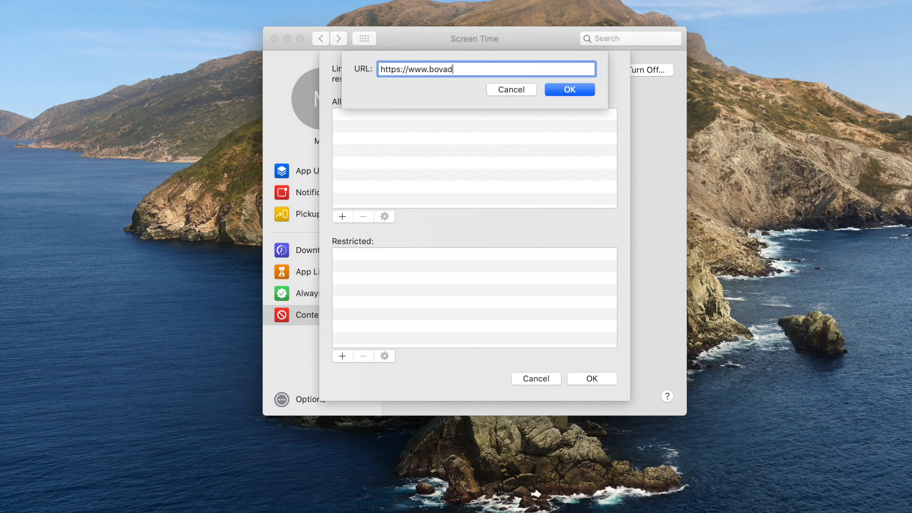
pyautogui.write('a.lv')
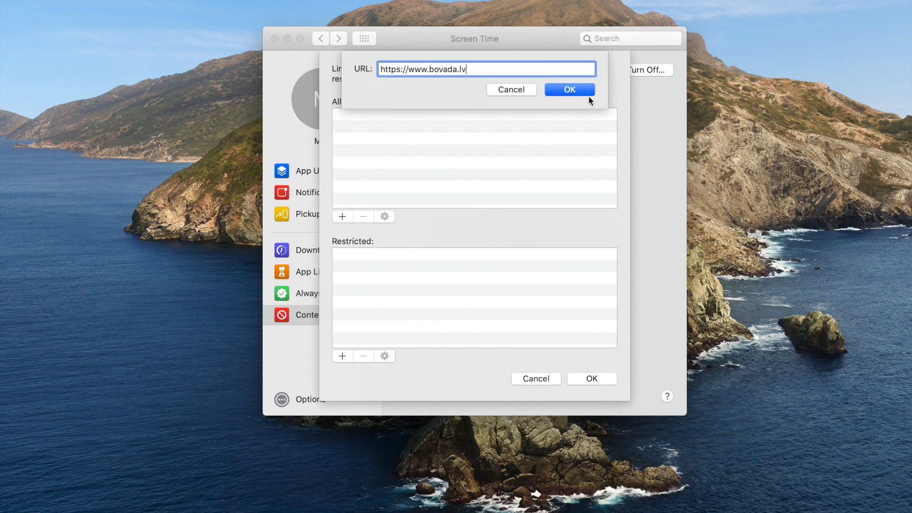
pyautogui.click(569, 89)
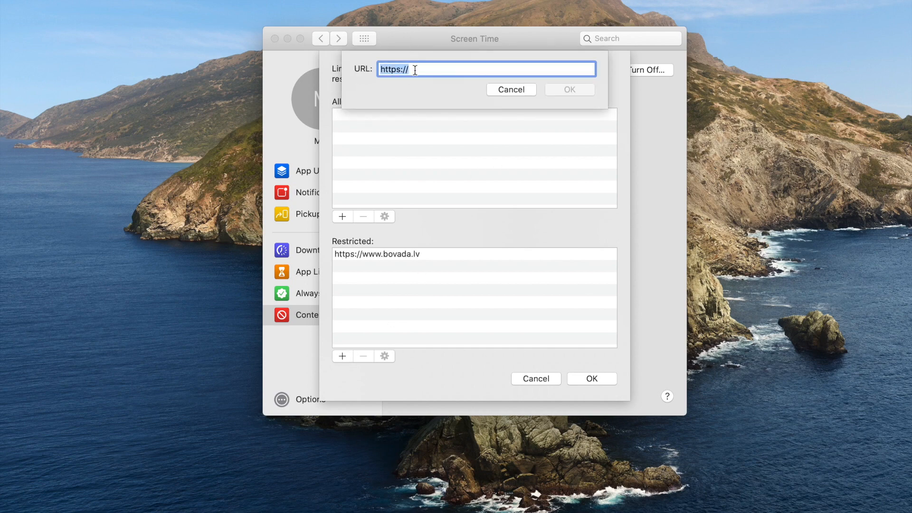
pyautogui.write('www.')
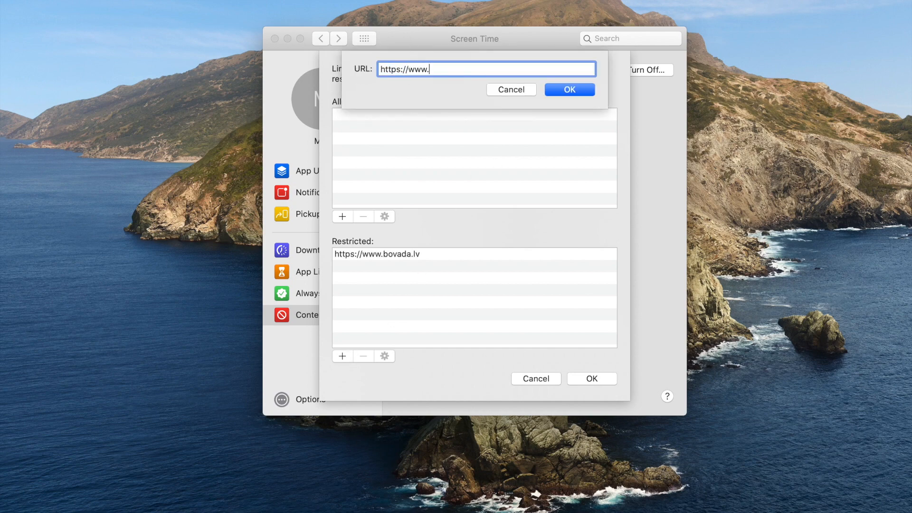
pyautogui.write('casinos')
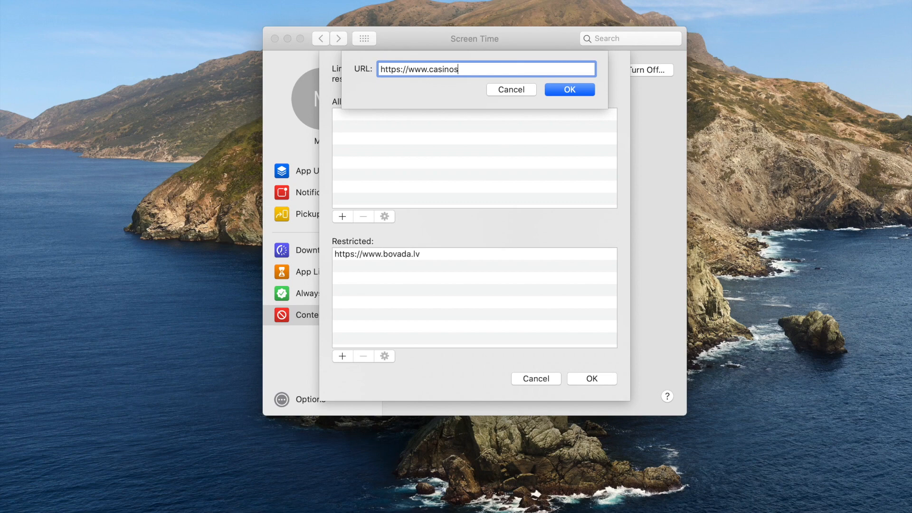
pyautogui.click(568, 89)
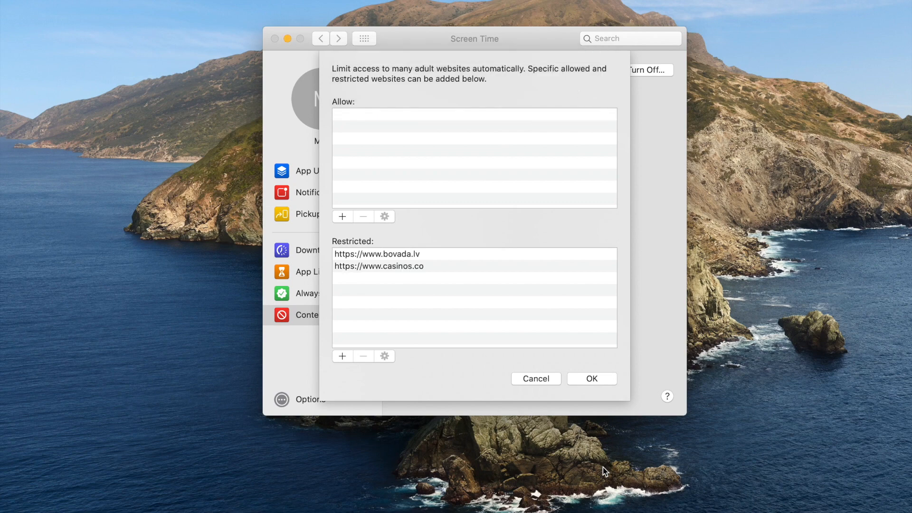
pyautogui.click(591, 379)
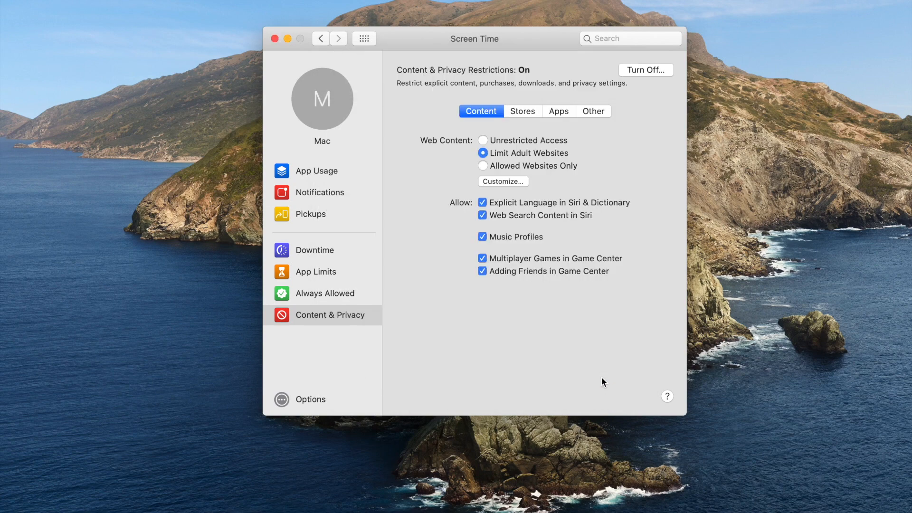